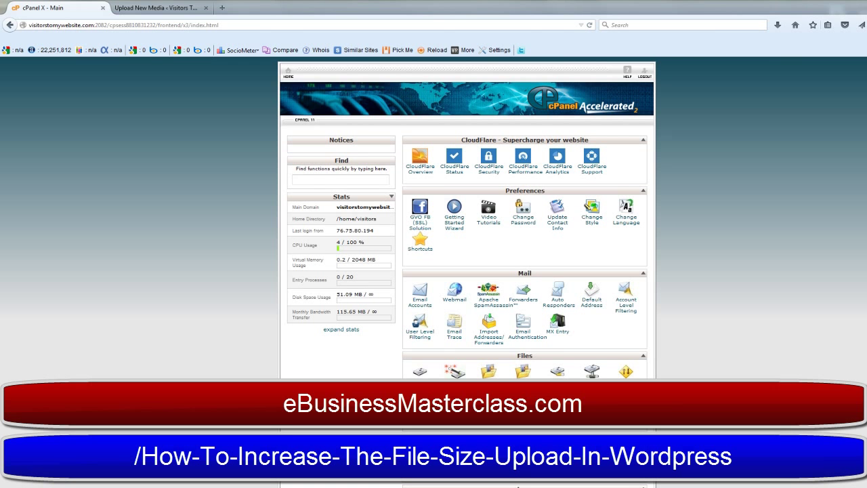
Launch File Manager from the Files section, starting in the Web Root (public_html) directory.
scroll(down, 3)
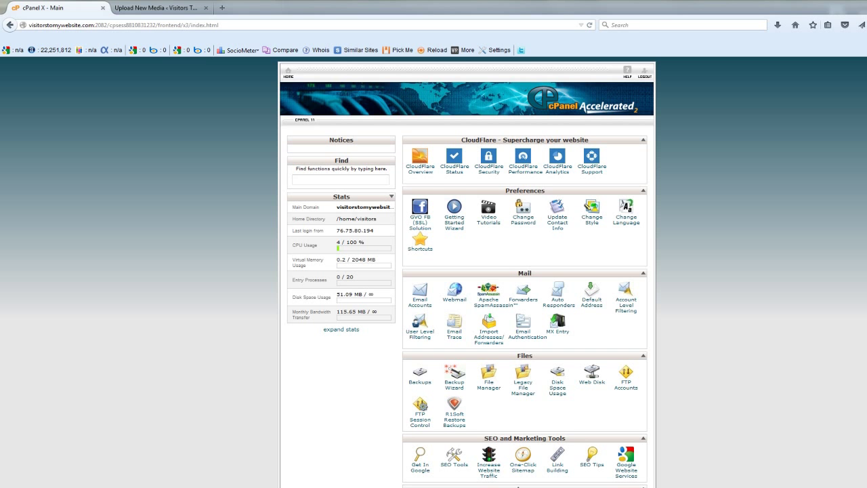
scroll(down, 3)
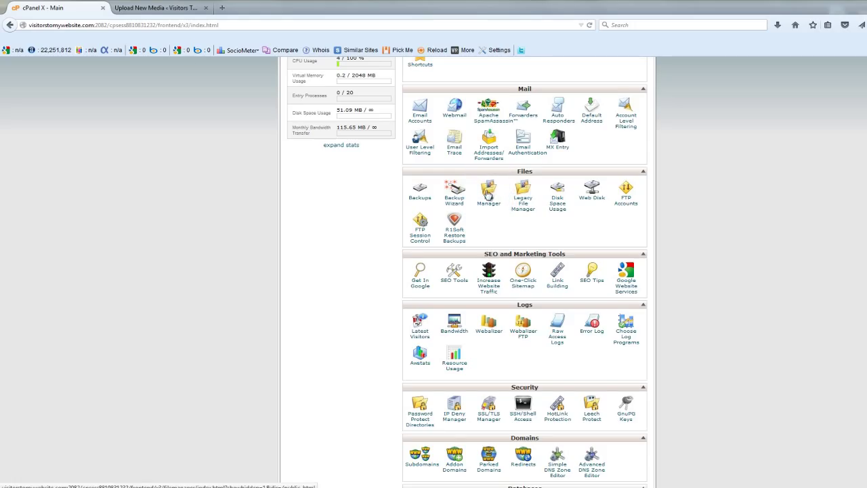
click(488, 190)
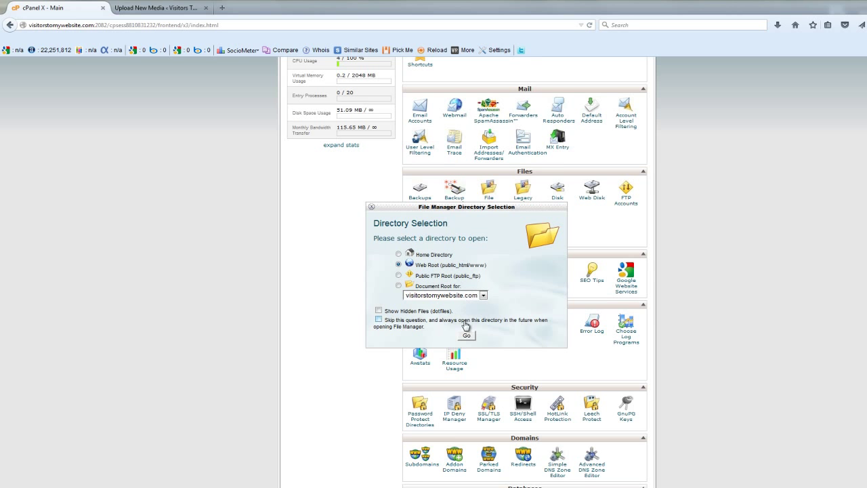
click(466, 336)
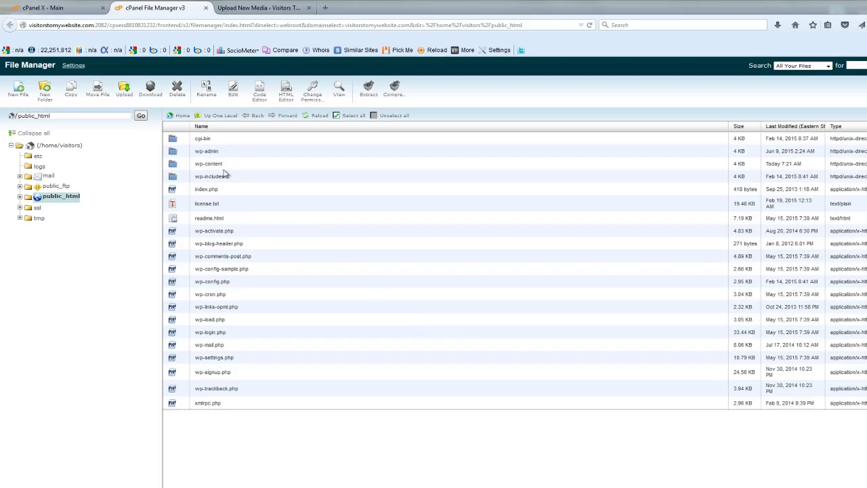
mouse_move(208, 154)
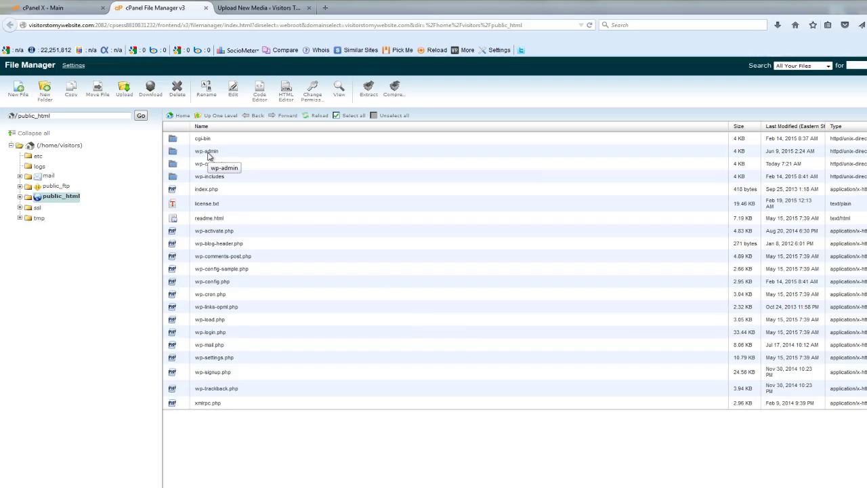
mouse_move(175, 152)
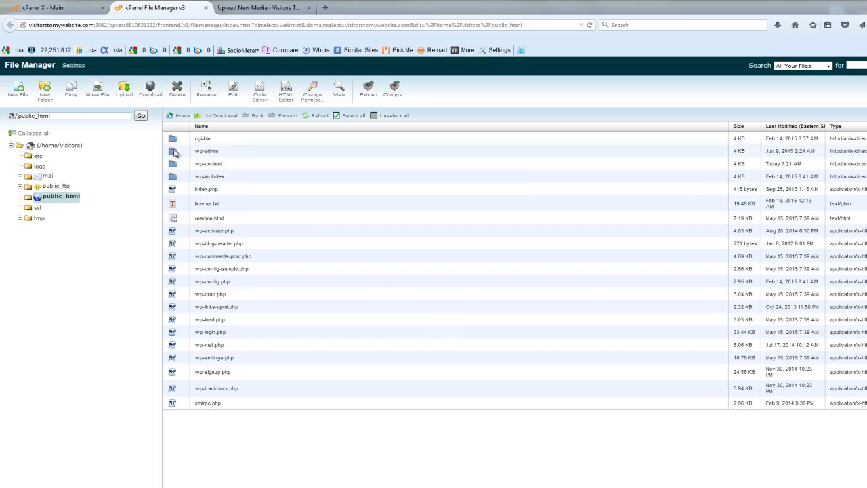
Enter the wp-admin folder and bring up its Upload page.
double_click(206, 152)
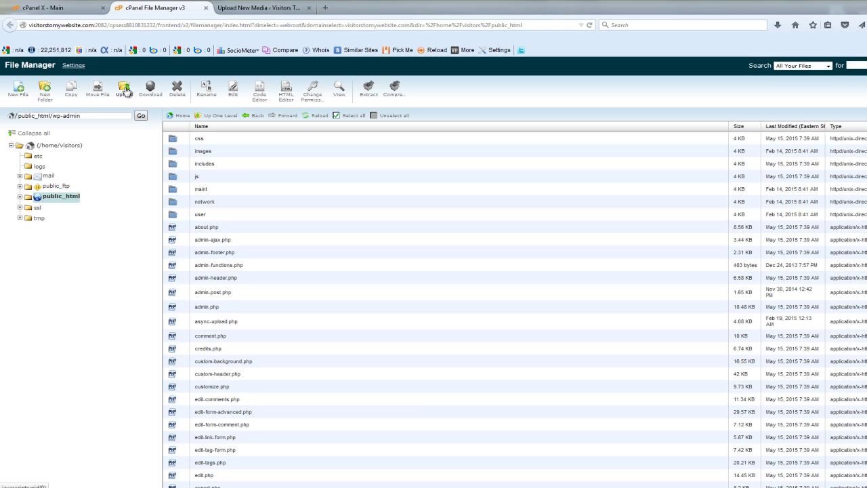
click(125, 88)
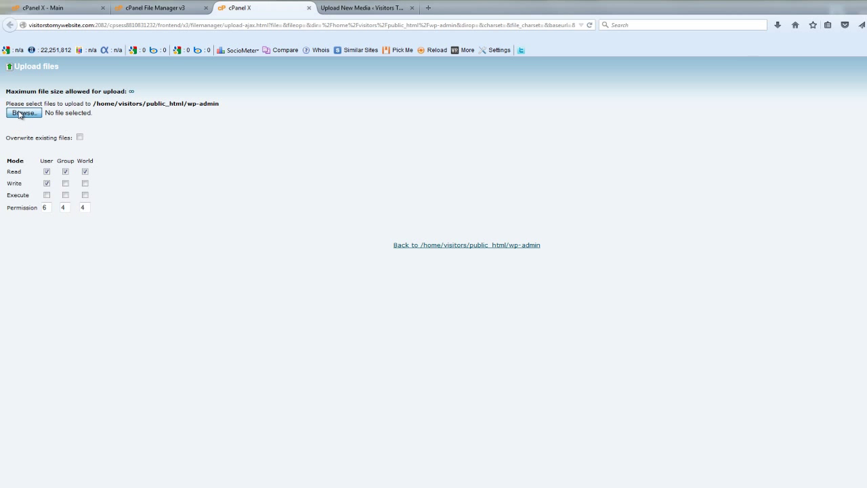
Choose the php.ini file from the Desktop as the file to upload into wp-admin.
click(23, 112)
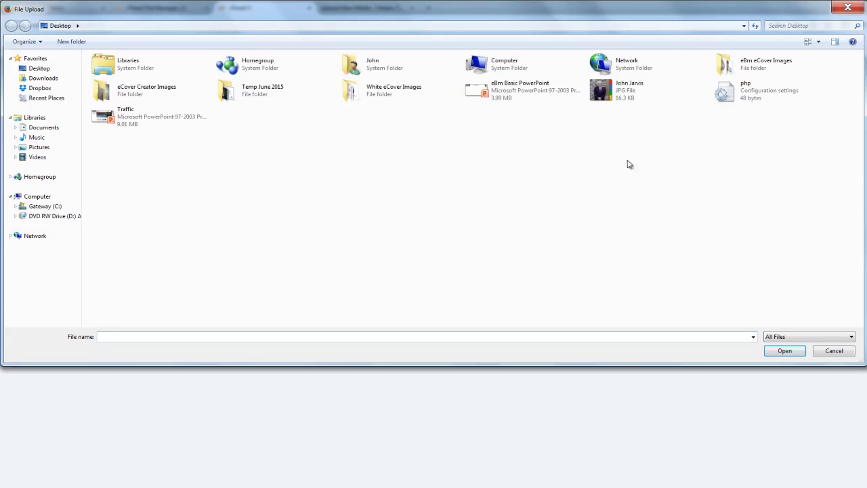
mouse_move(732, 95)
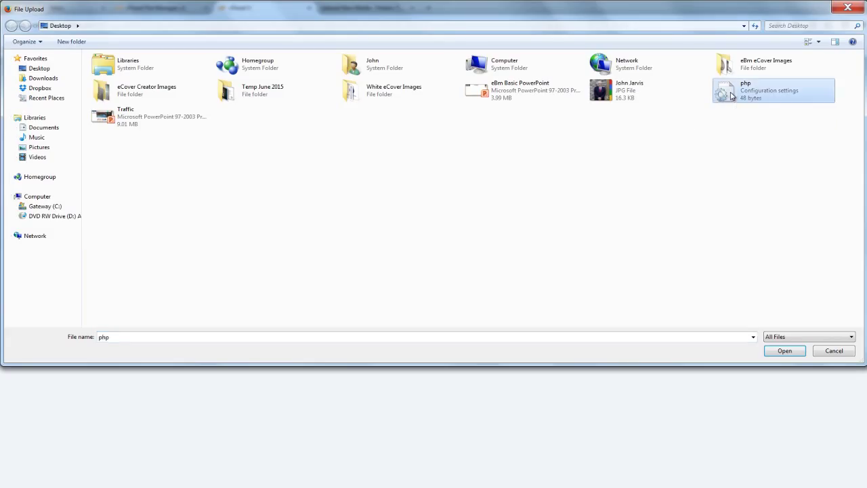
click(785, 349)
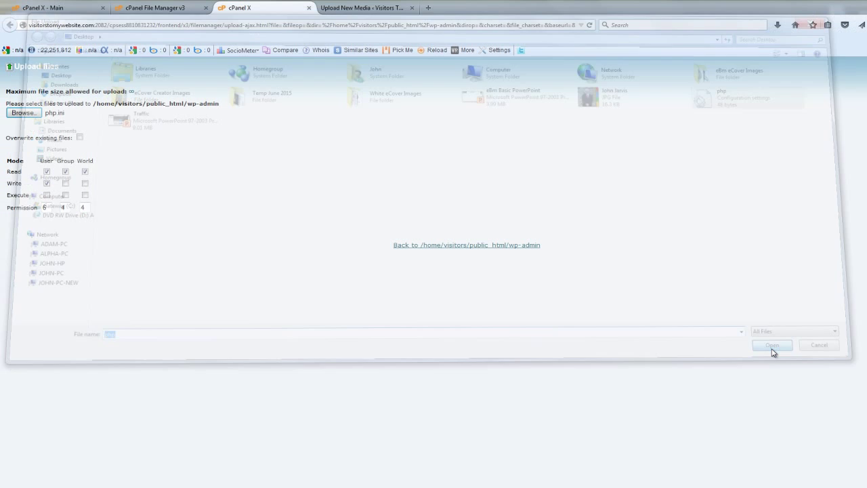
Finish the 48-byte php.ini upload, then reload WordPress's Upload New Media page to recheck the limit.
click(771, 345)
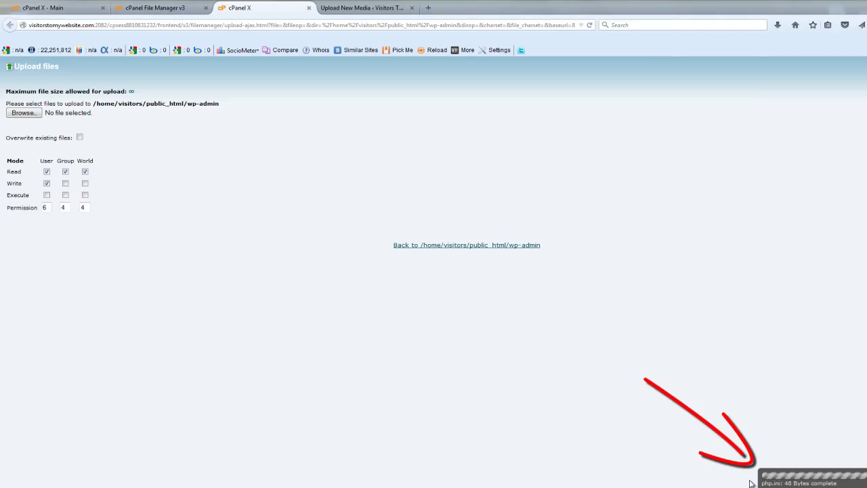
mouse_move(630, 406)
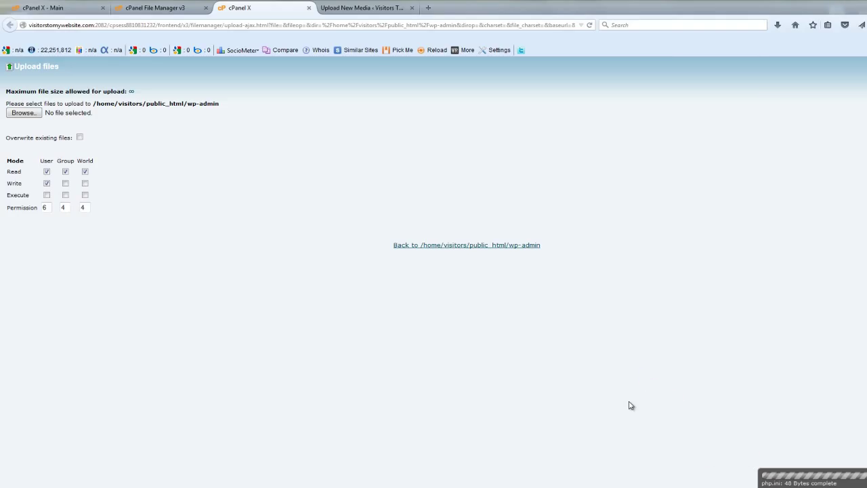
click(366, 8)
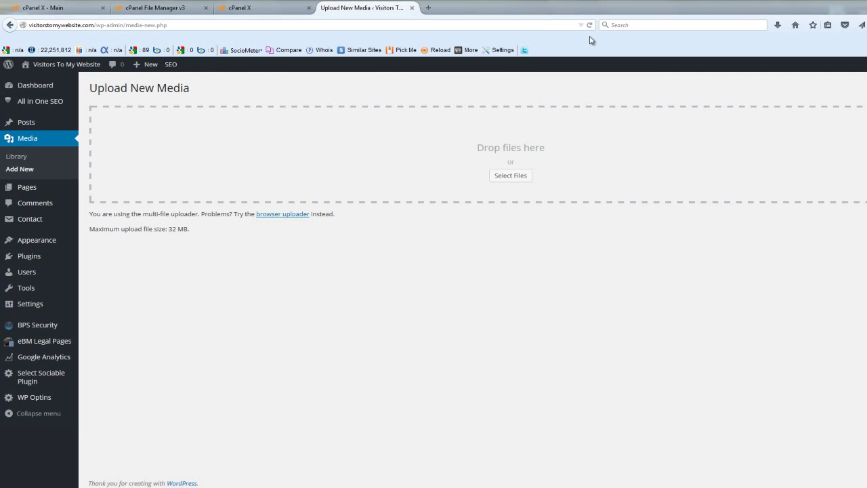
click(590, 24)
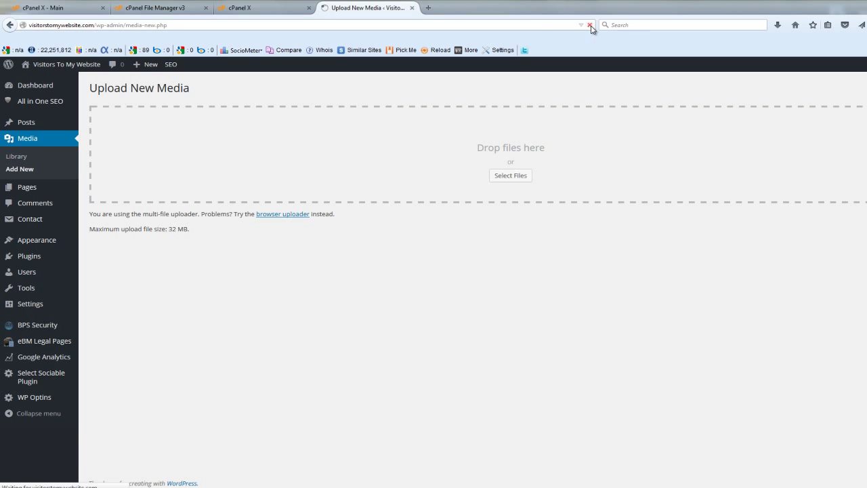